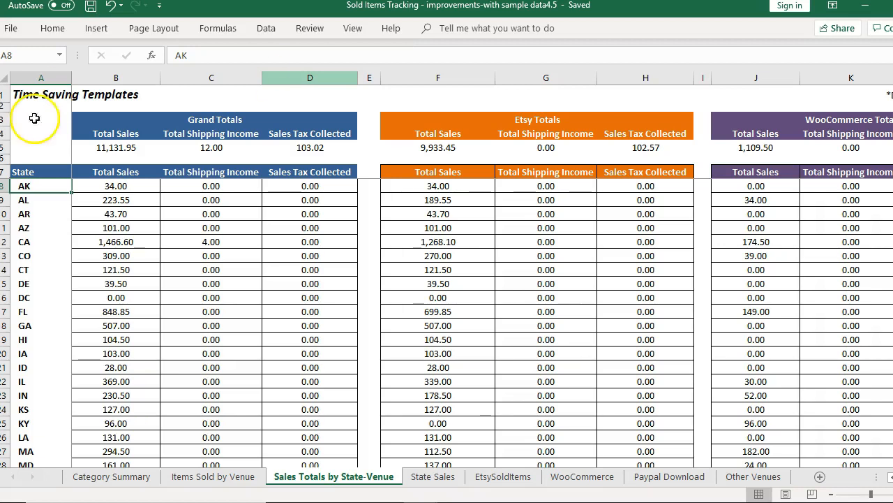
View the Items Sold by Venue sheet, then the Category Summary sheet
left_click(212, 476)
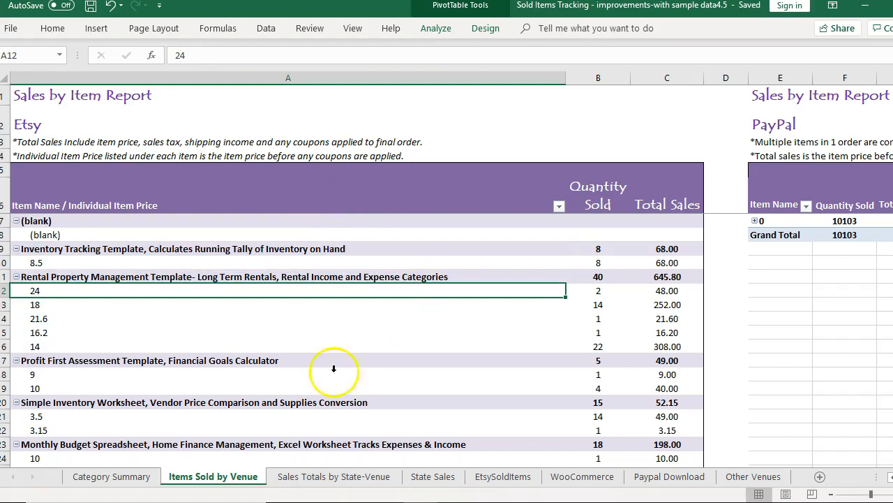
mouse_move(631, 435)
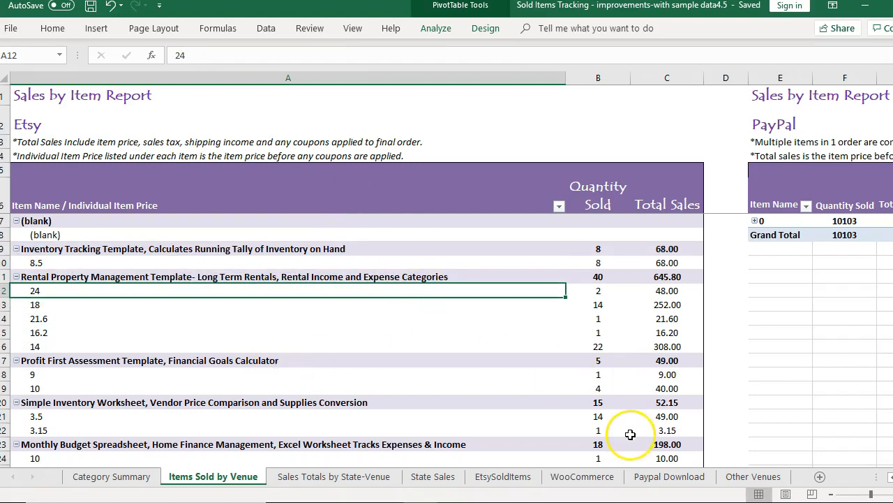
left_click(112, 476)
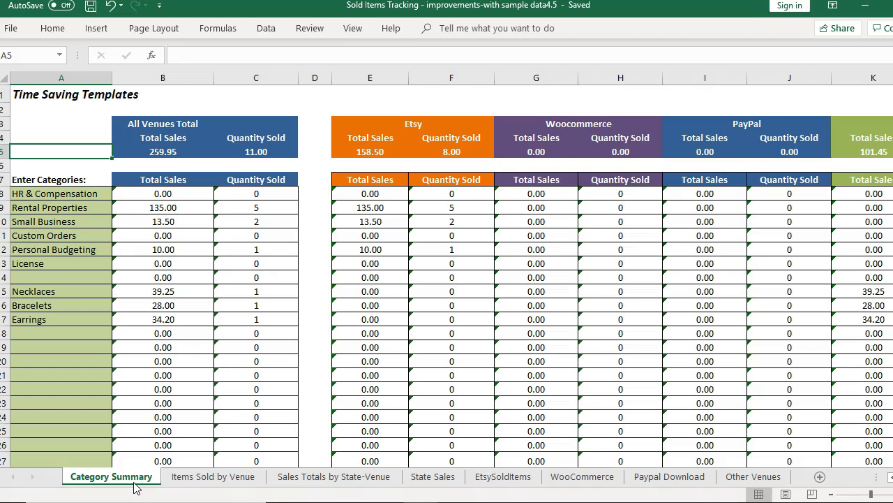
mouse_move(70, 301)
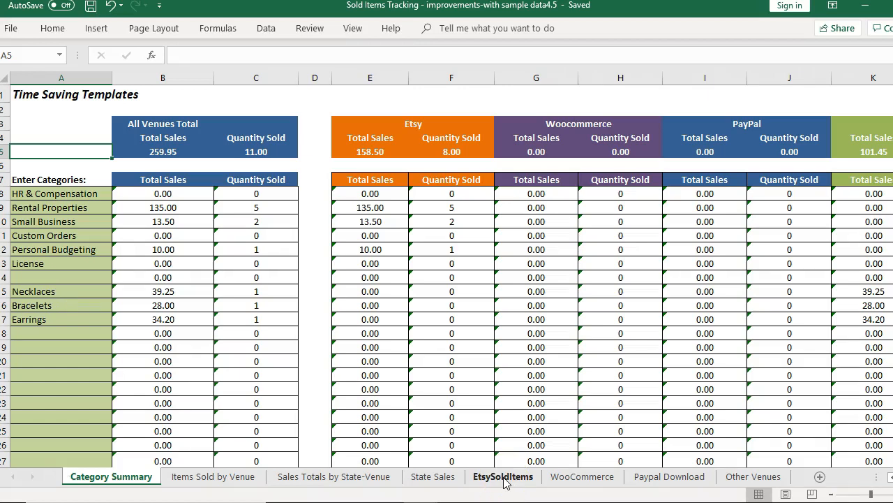
View the EtsySoldItems sheet from column A, then move to the WooCommerce sheet
left_click(502, 476)
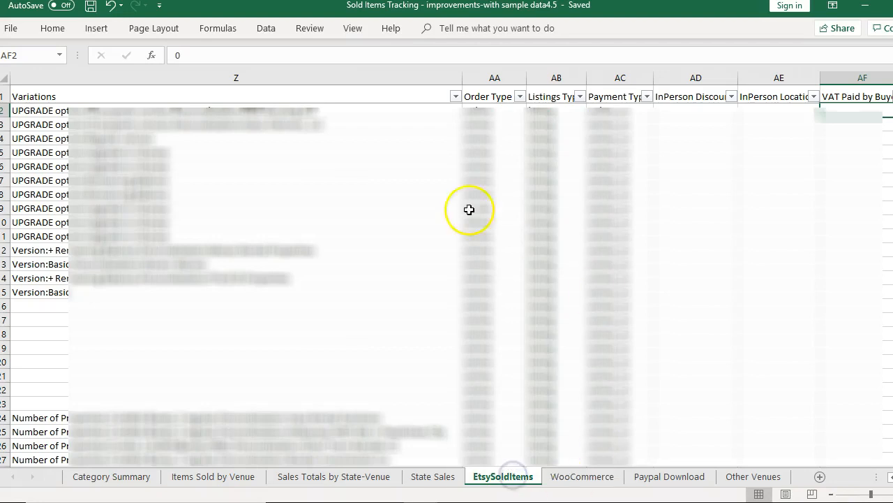
scroll("left", 3)
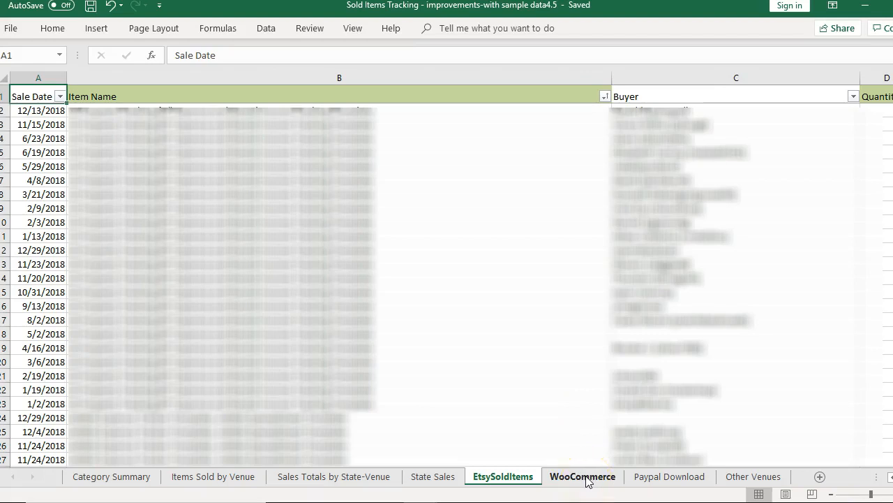
mouse_move(592, 480)
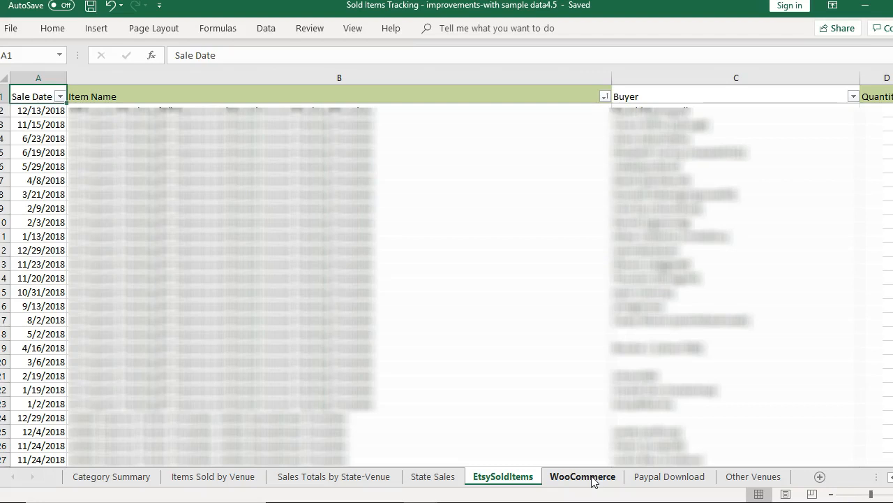
left_click(582, 476)
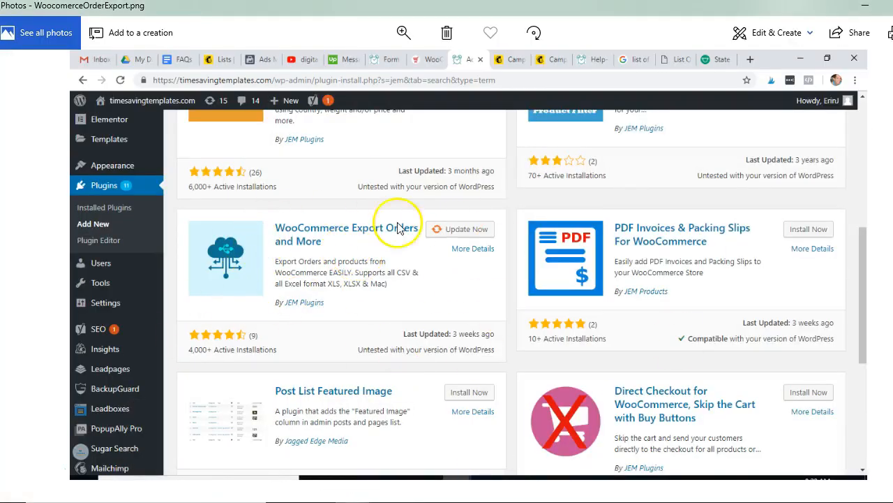
mouse_move(515, 212)
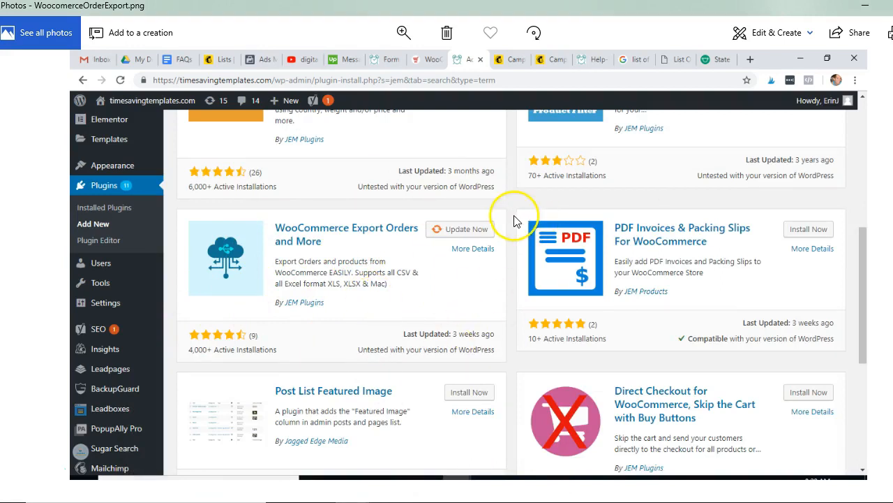
mouse_move(517, 271)
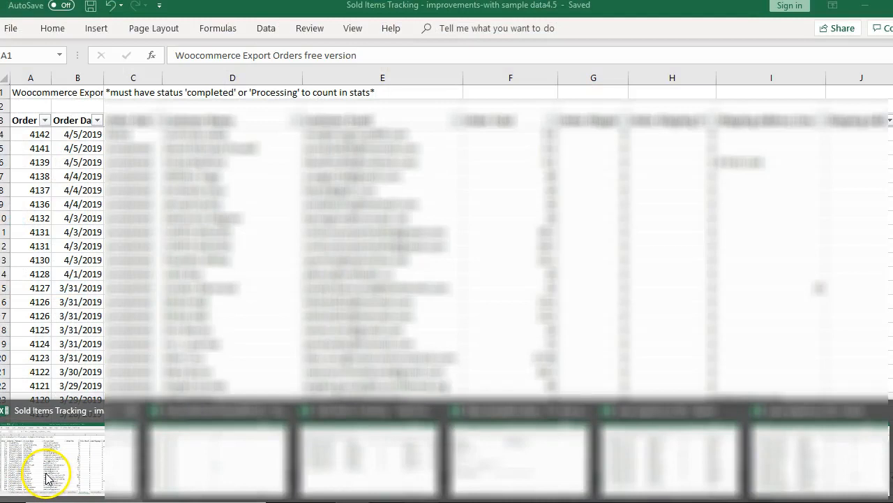
Review the Other Venues and Paypal Download sheets, ending on the WooCommerce sheet
left_click(581, 476)
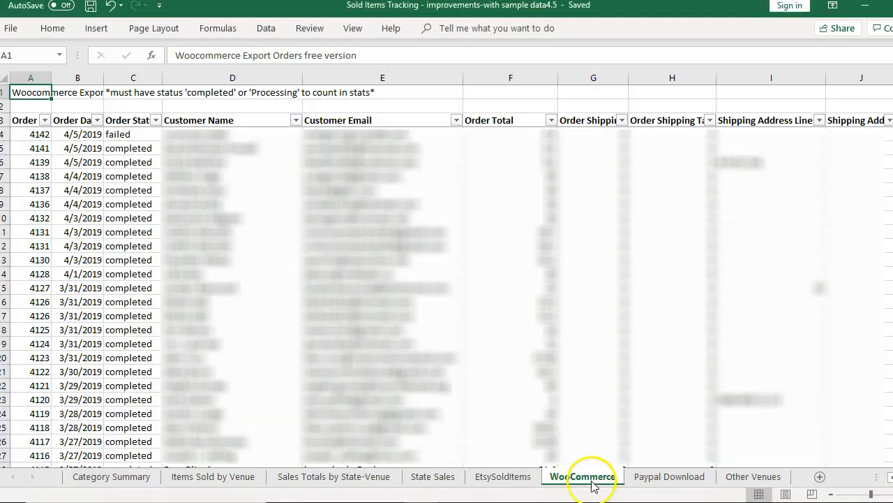
left_click(754, 476)
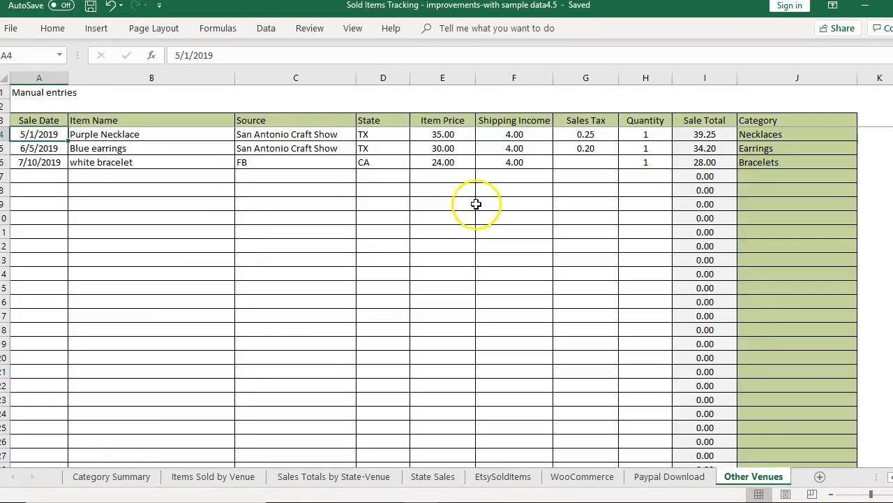
mouse_move(250, 391)
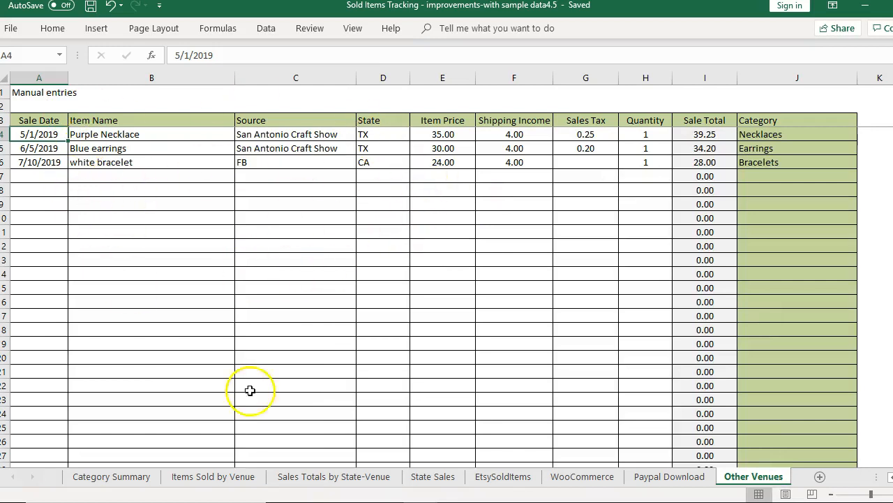
mouse_move(608, 474)
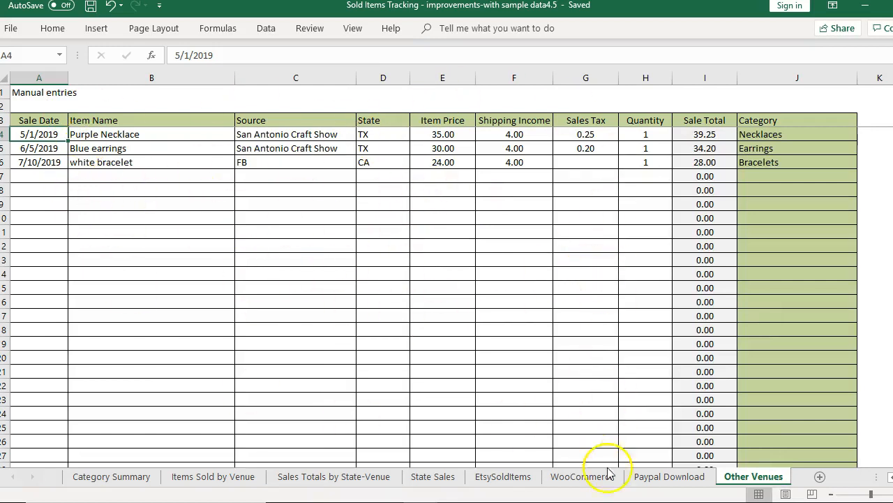
left_click(668, 478)
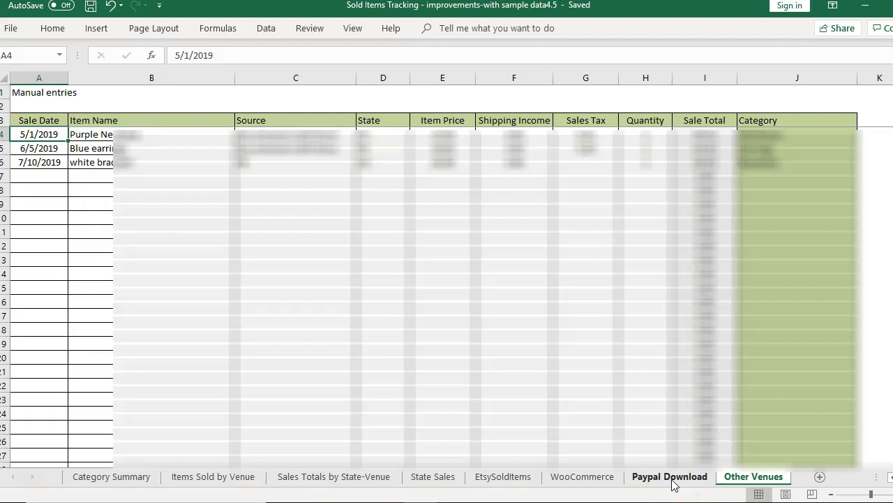
left_click(560, 478)
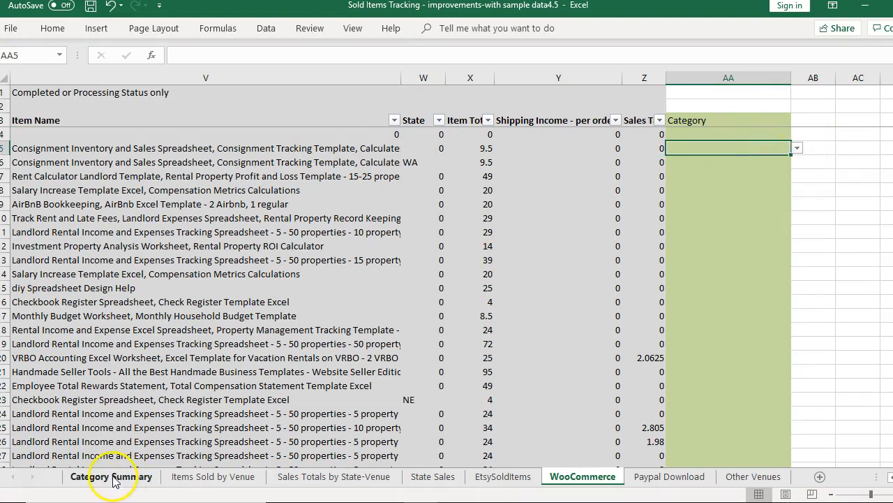
Point out the title and HR & Compensation category on the Category Summary sheet
left_click(111, 476)
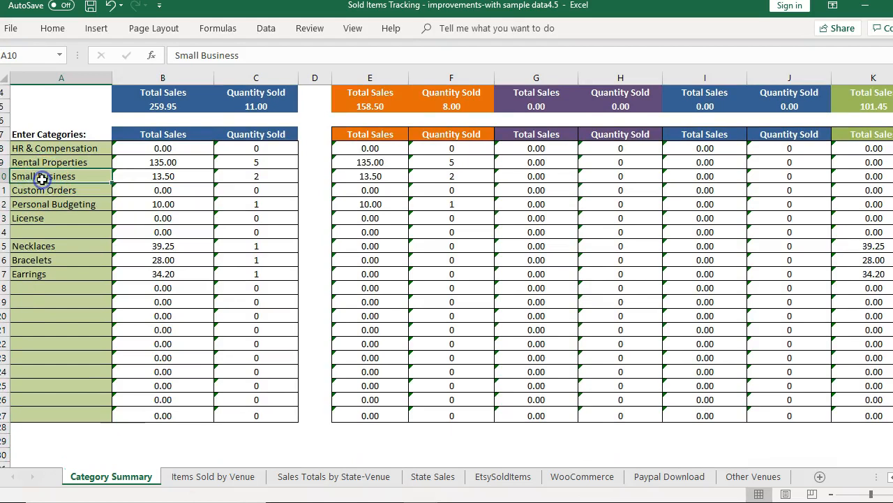
left_click(49, 134)
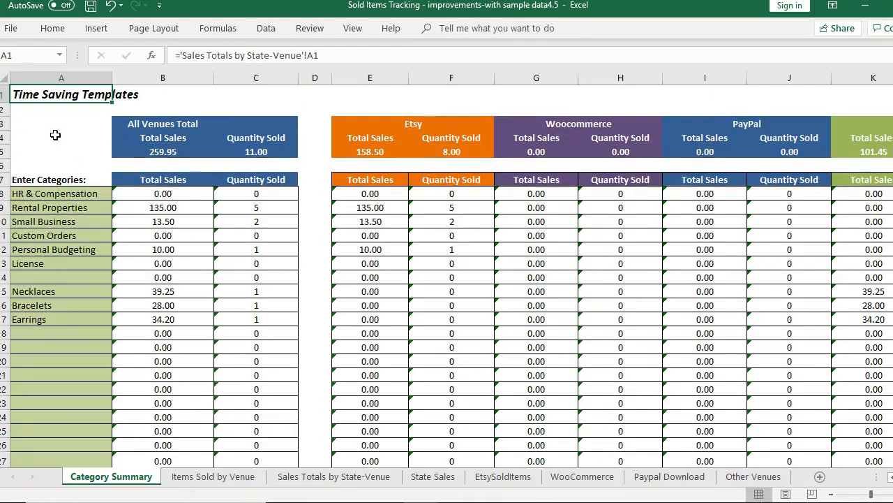
left_click(54, 192)
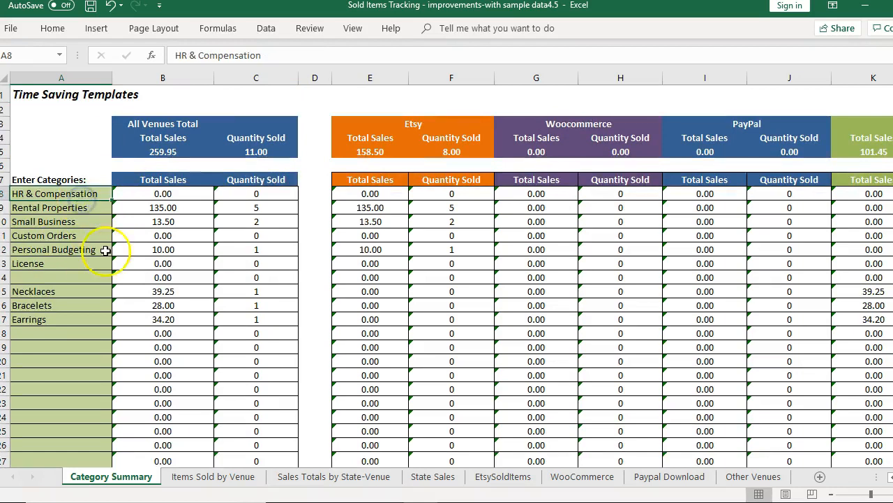
mouse_move(83, 296)
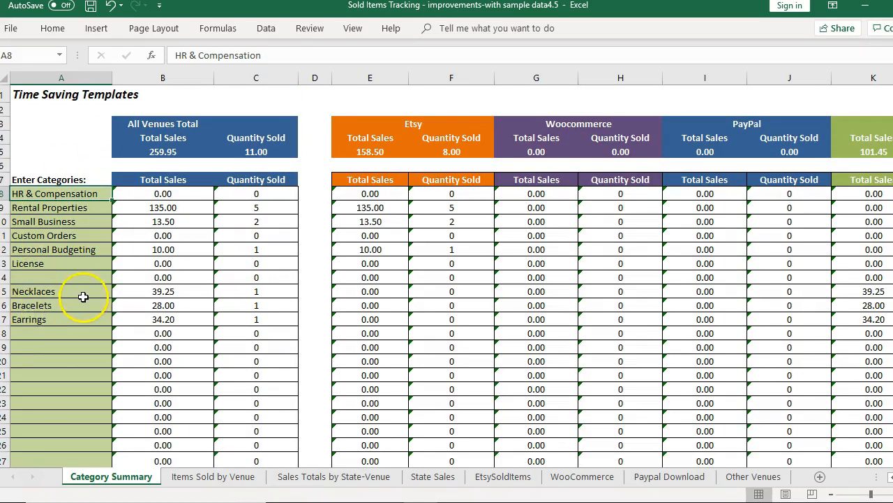
Tag the AirBnB item rows on the WooCommerce sheet as Rental Properties
left_click(536, 475)
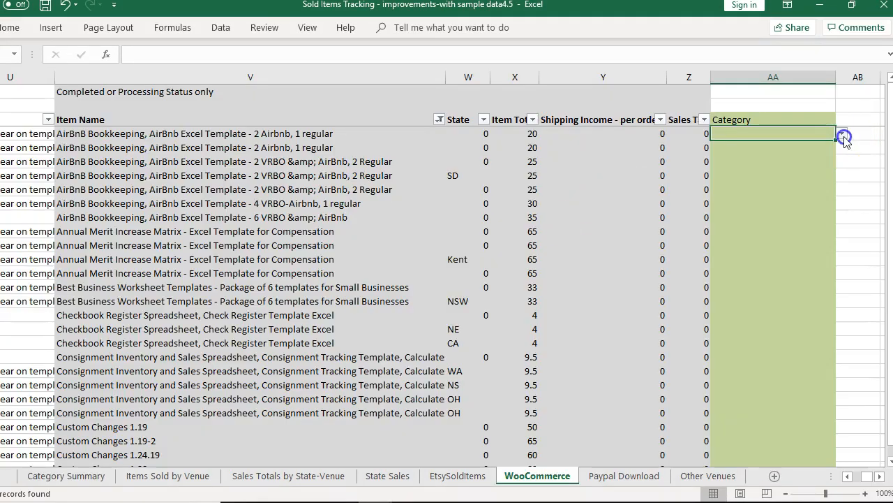
left_click(841, 133)
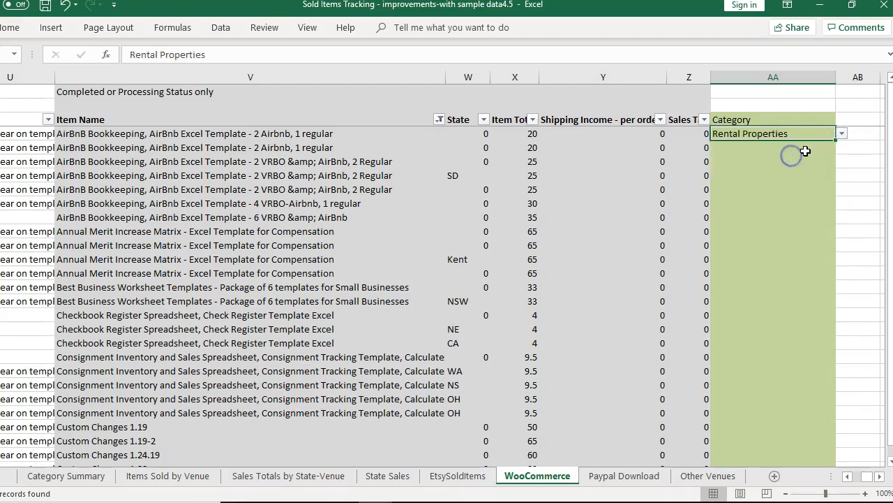
left_click_drag(807, 134, 829, 222)
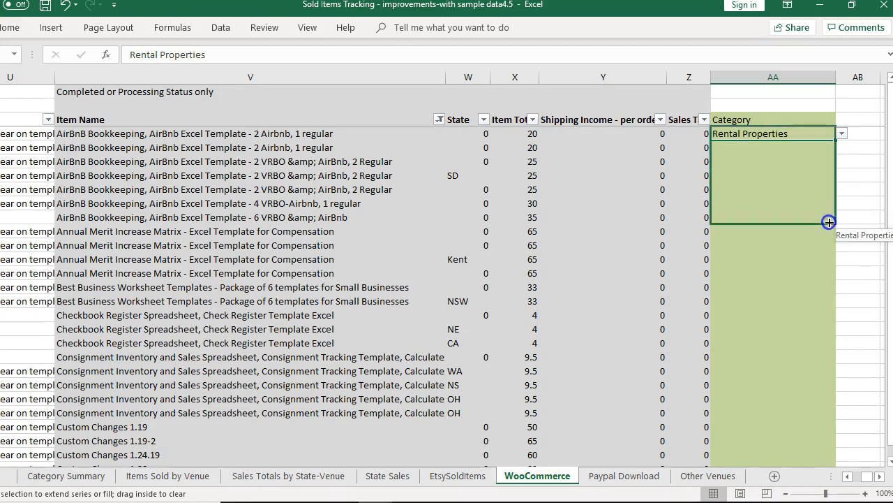
left_click_drag(829, 221, 829, 232)
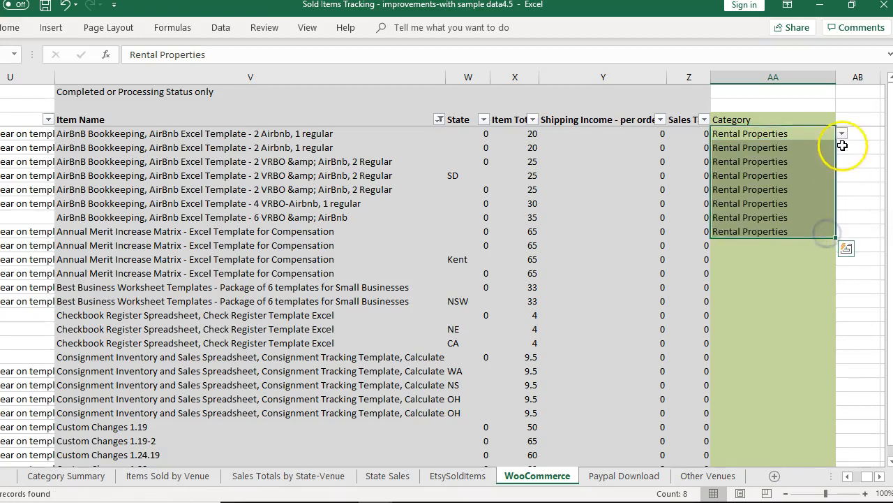
mouse_move(835, 234)
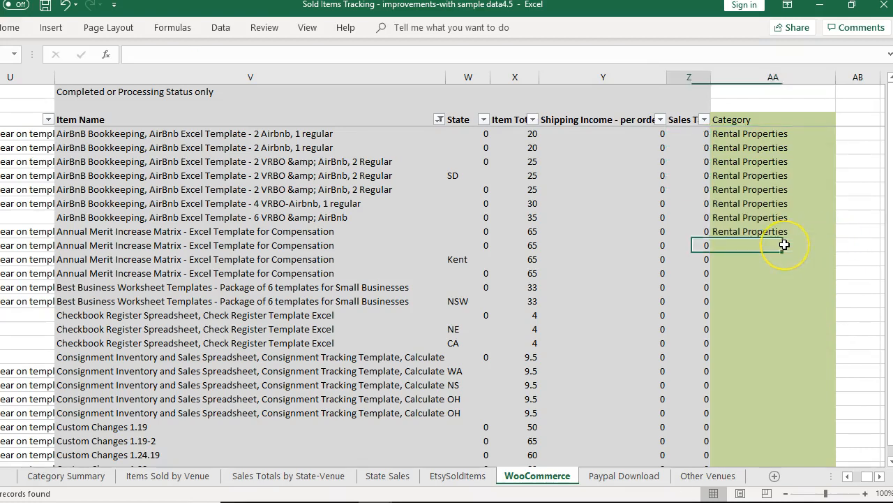
Tag the compensation template rows as HR & Compensation and the Checkbook Register as Personal Budgeting
left_click(689, 232)
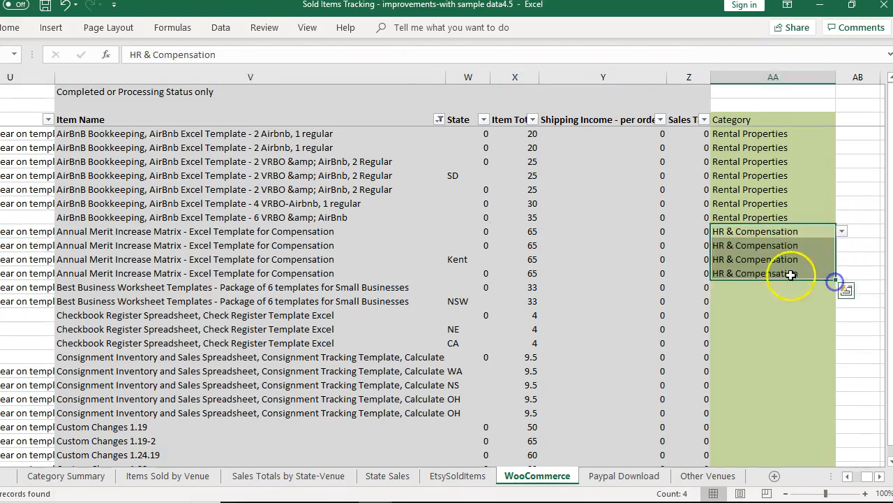
left_click(768, 287)
type("Small Business")
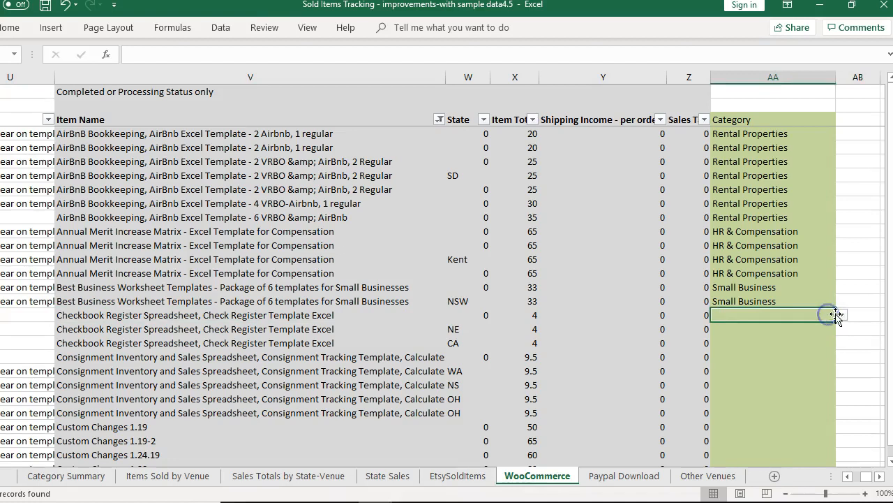
left_click(841, 313)
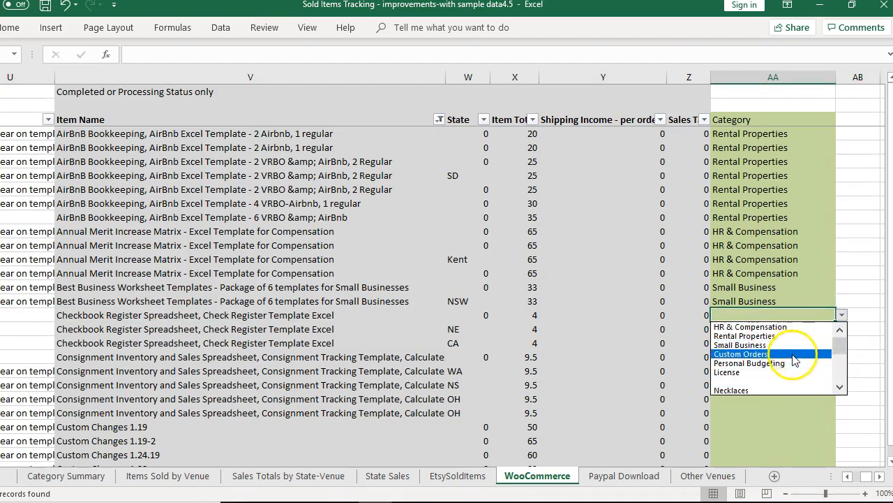
left_click(754, 363)
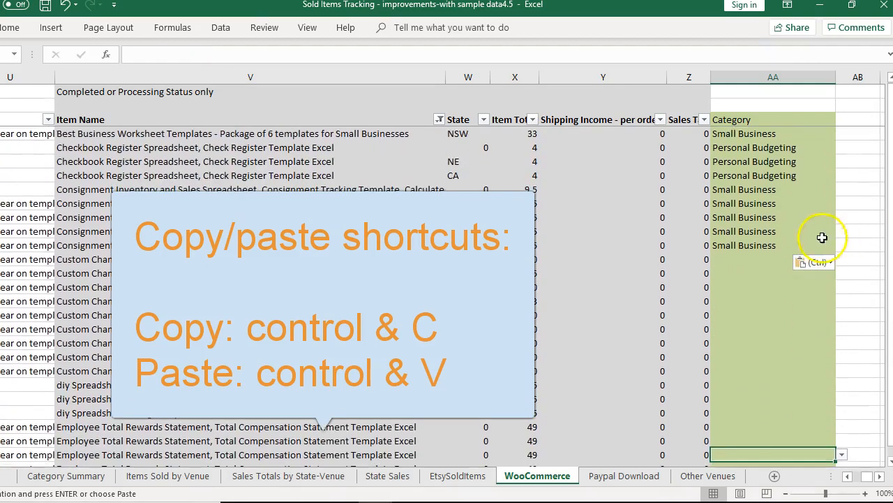
left_click(841, 260)
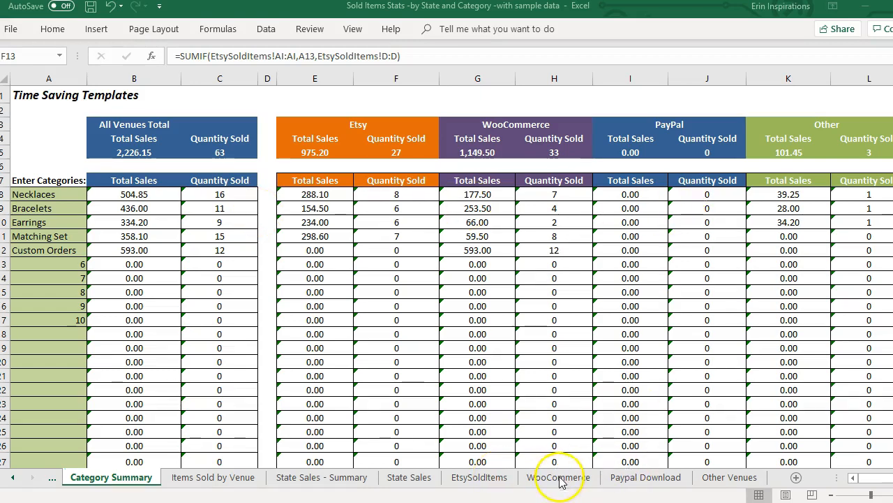
mouse_move(729, 482)
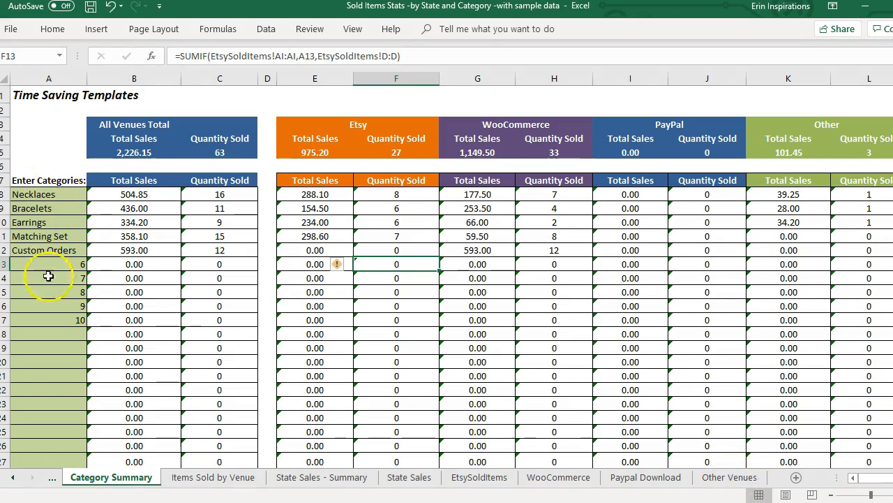
mouse_move(57, 171)
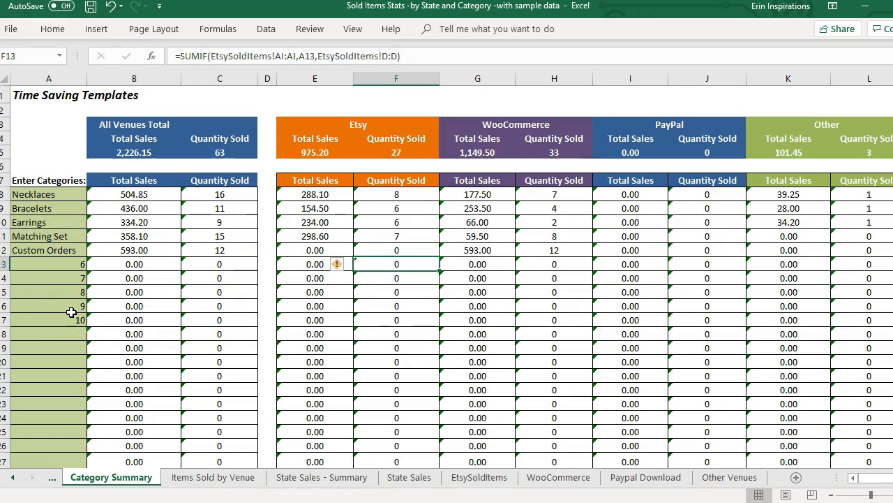
mouse_move(72, 312)
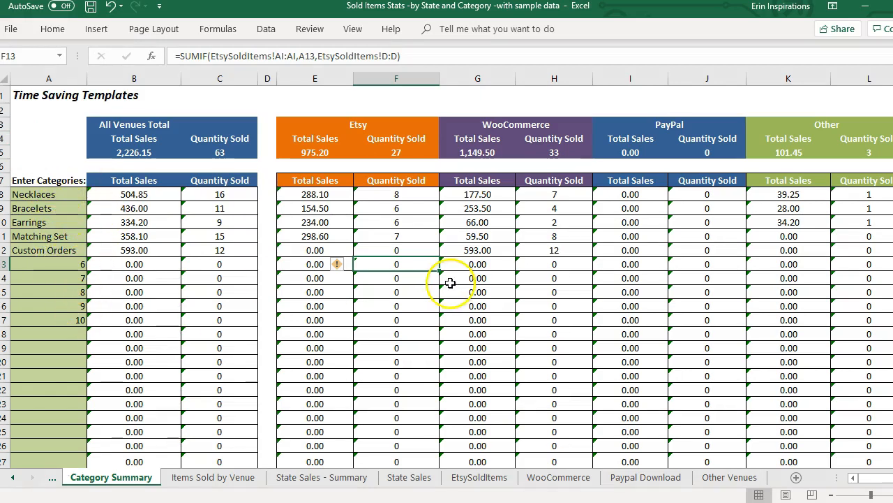
Bring up the jewelry Sold Items Stats workbook's Category Summary sheet
left_click(70, 320)
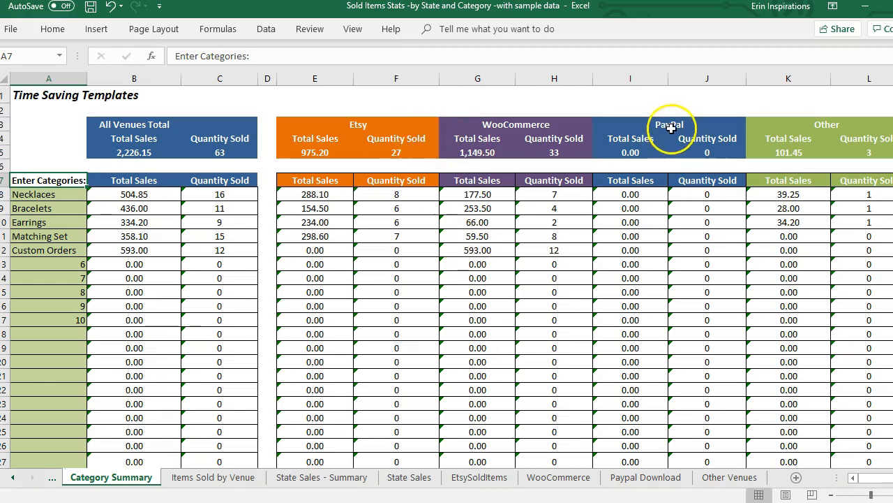
mouse_move(779, 111)
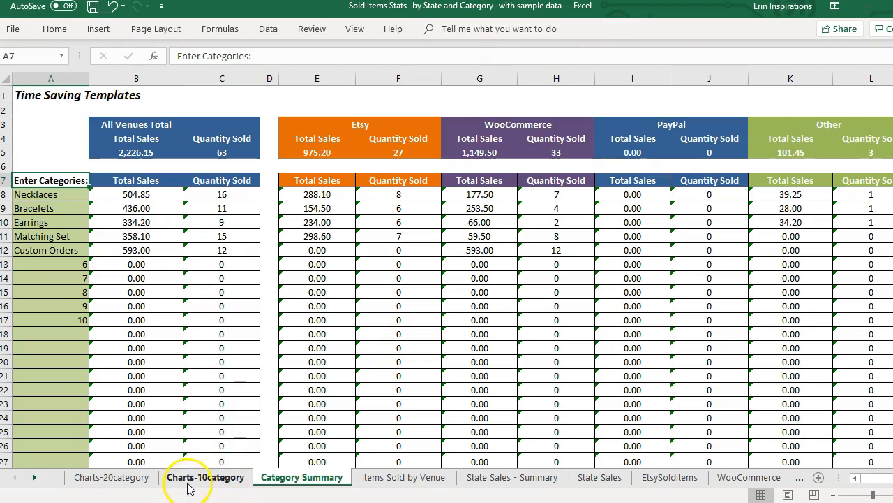
Review the sales-per-category, per-venue and category-by-venue charts on Charts-10category
left_click(205, 477)
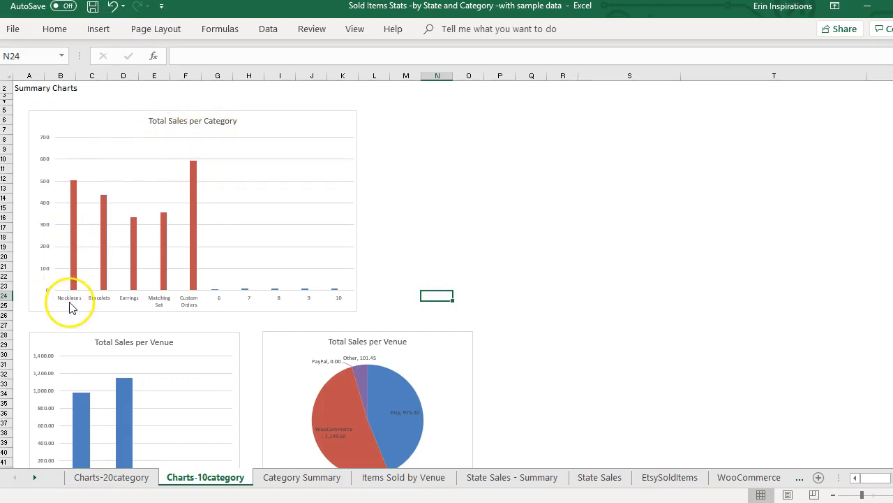
scroll("down", 3)
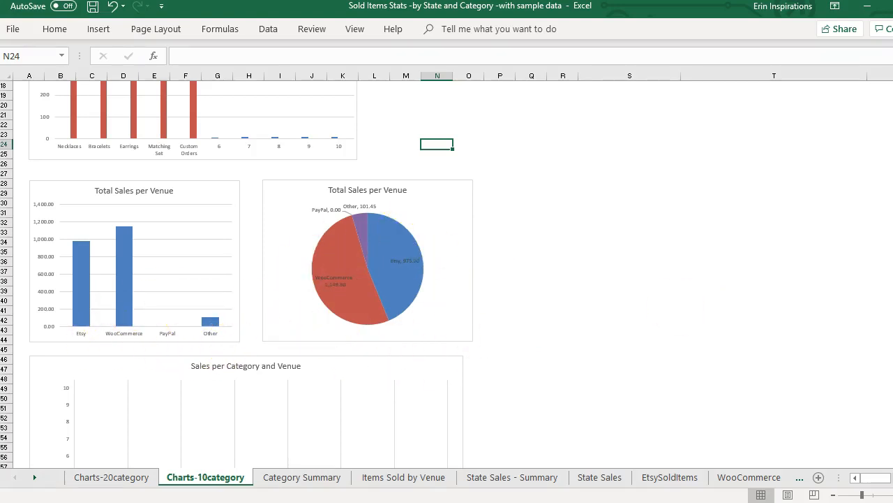
scroll("down", 3)
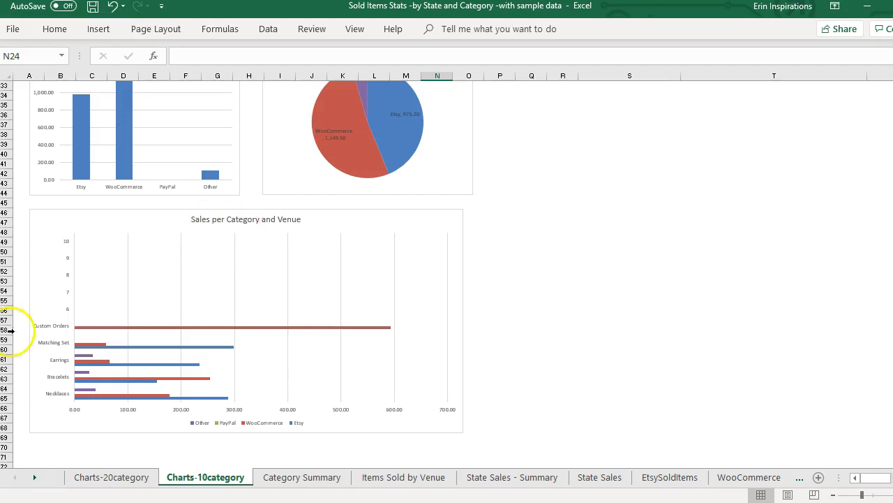
mouse_move(33, 390)
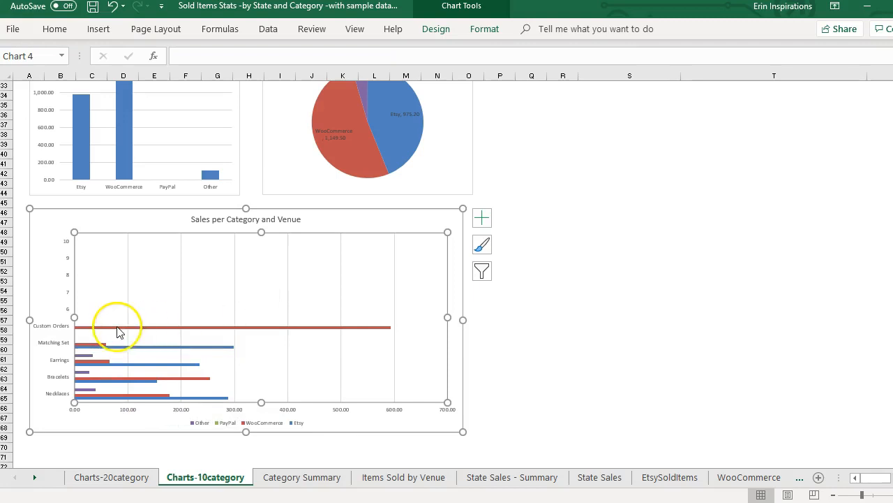
mouse_move(263, 425)
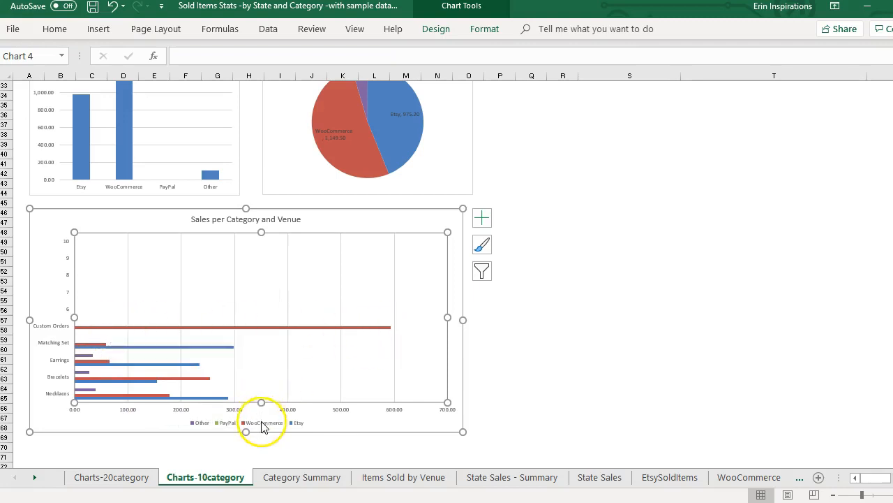
left_click(562, 347)
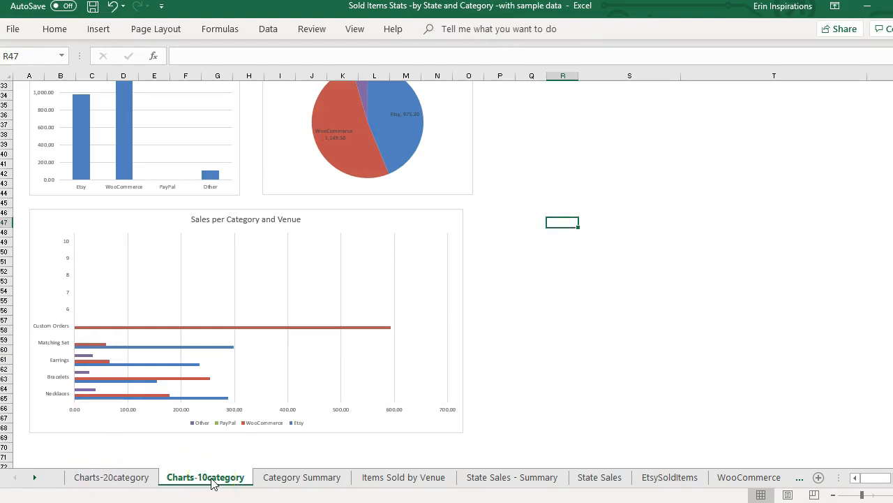
mouse_move(480, 321)
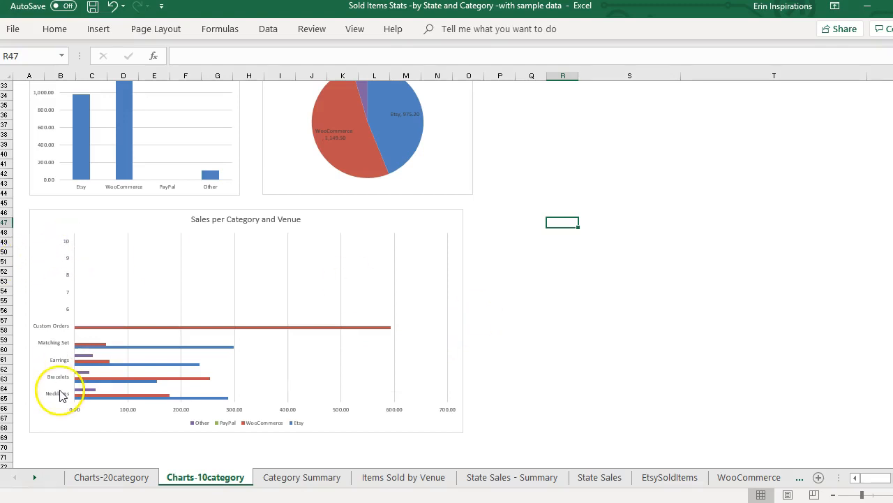
Review the Charts-20category sheet's charts, then return to the Category Summary sheet
left_click(112, 477)
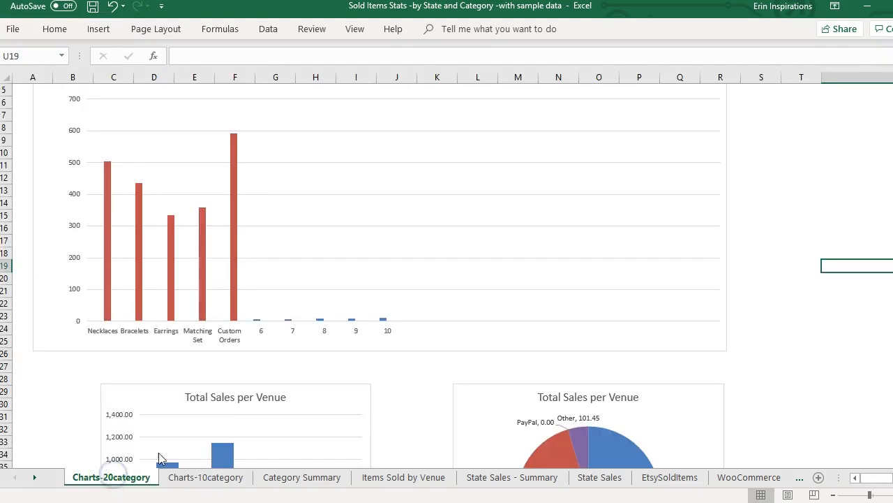
mouse_move(314, 321)
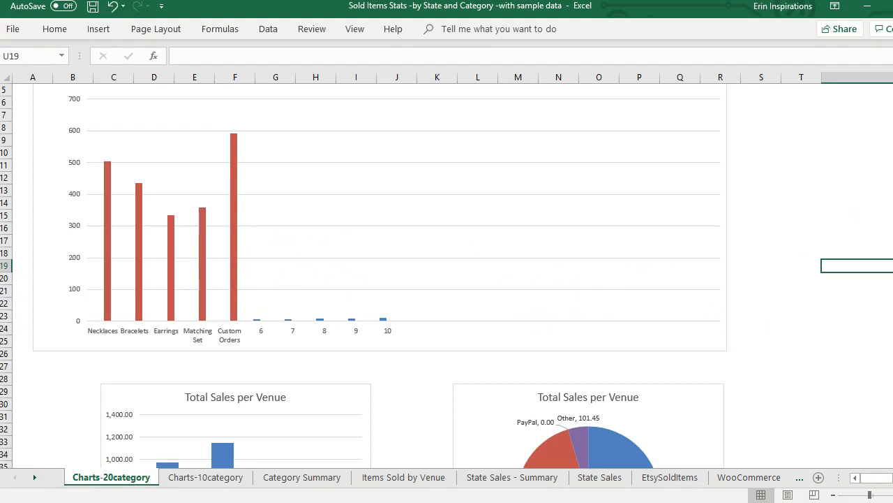
left_click(112, 240)
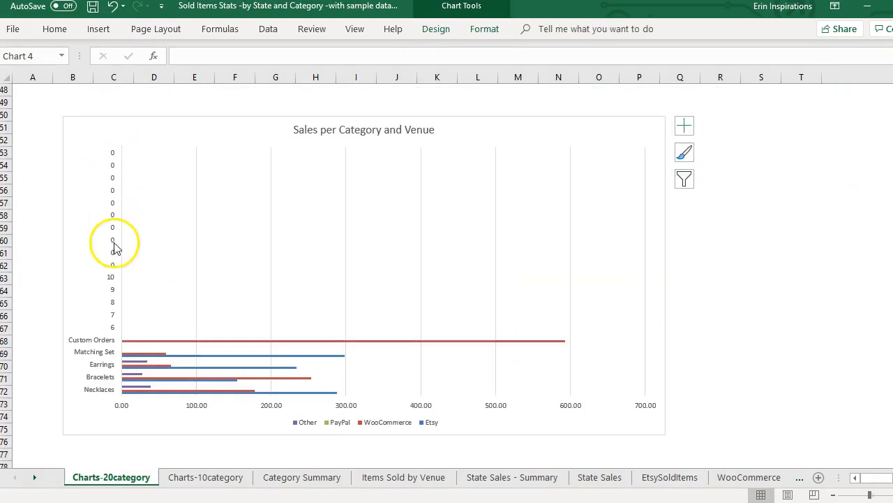
mouse_move(436, 134)
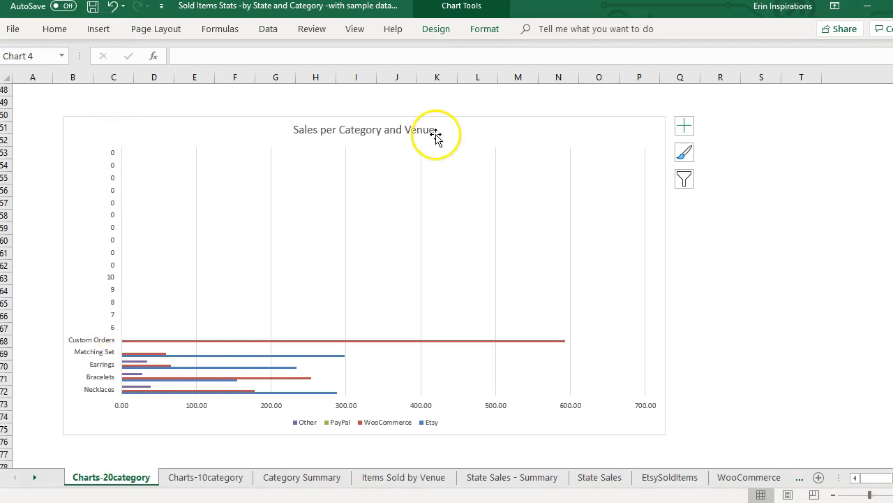
left_click(436, 133)
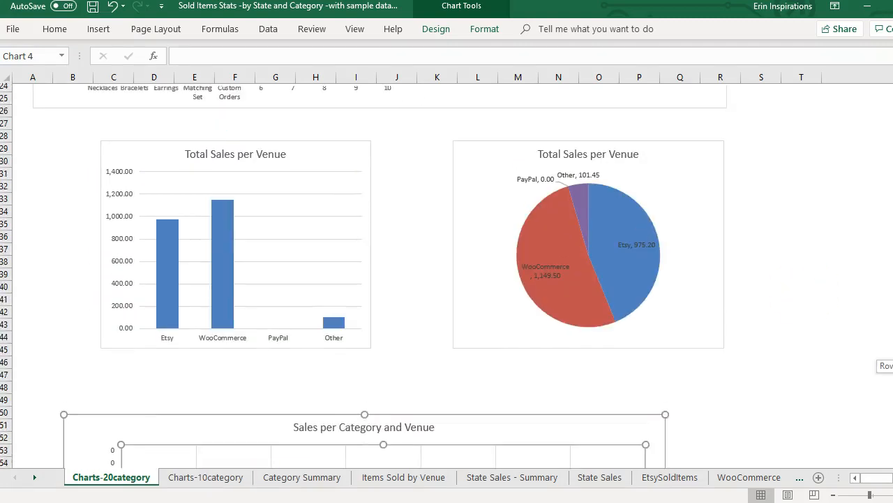
left_click(302, 477)
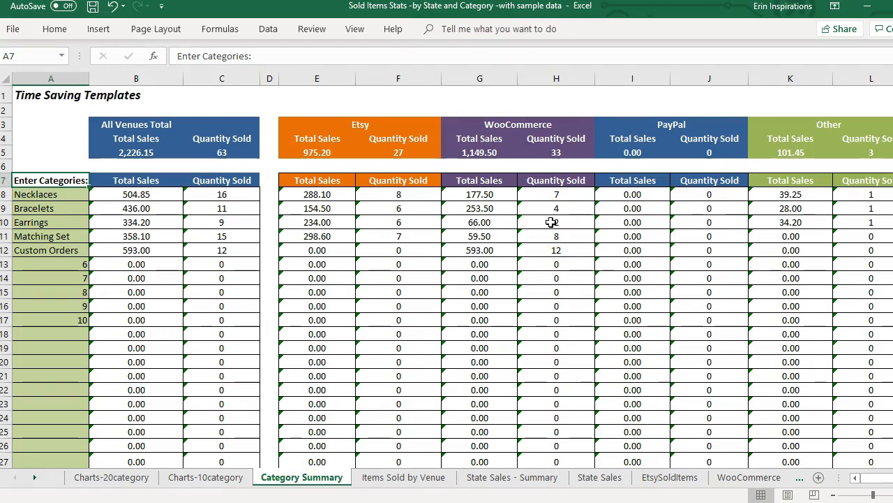
View the State Sales - Summary sheet of per-state totals by venue
left_click(510, 477)
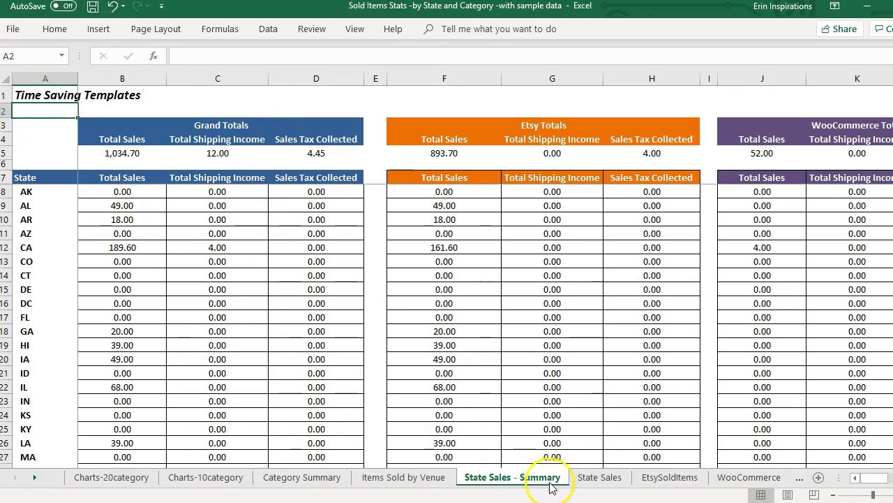
Check the State Sales pivot tables, then refresh all workbook data from the summary sheet
left_click(599, 477)
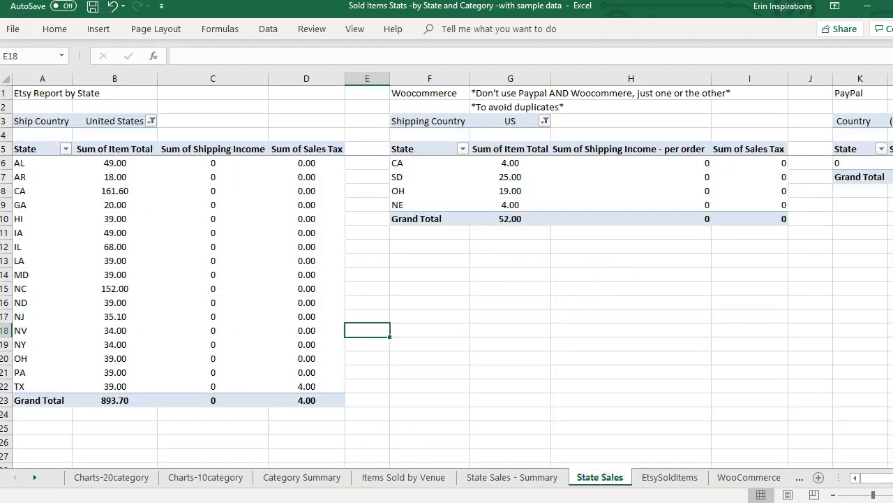
left_click(512, 478)
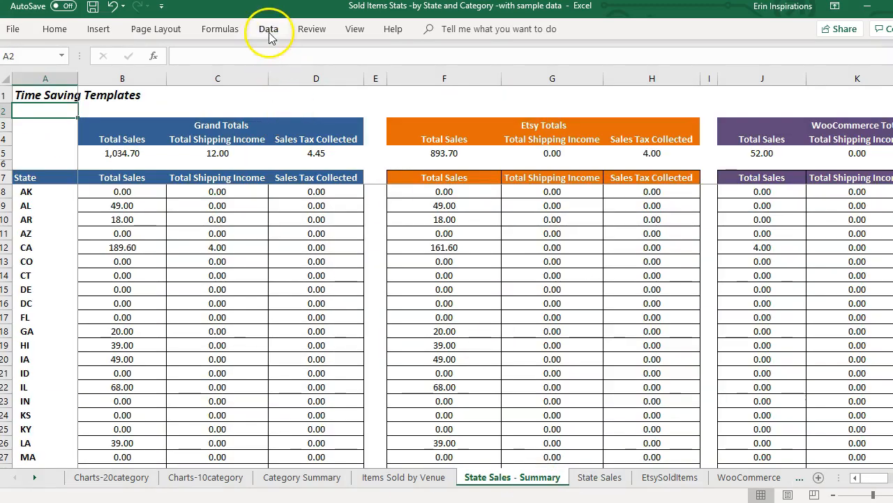
left_click(268, 28)
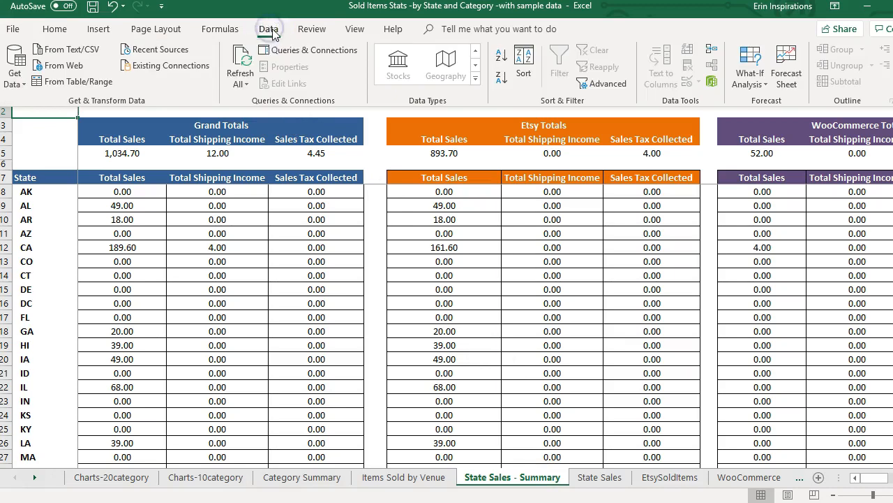
mouse_move(240, 63)
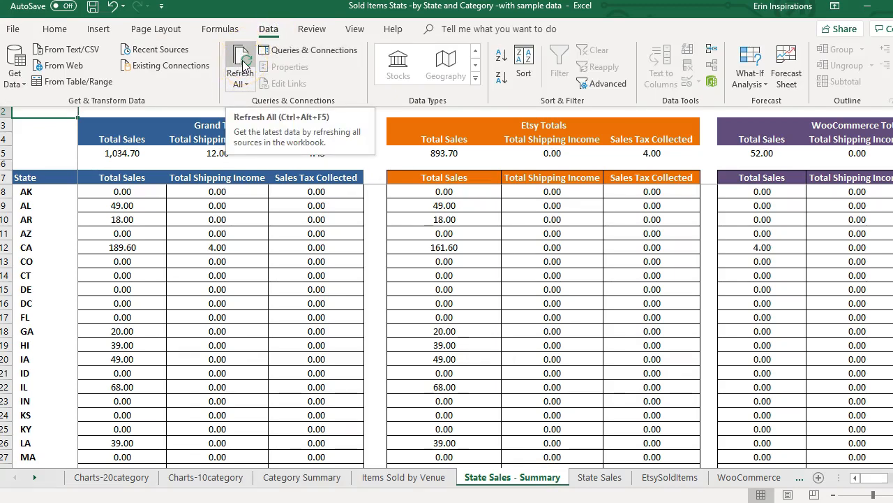
left_click(238, 63)
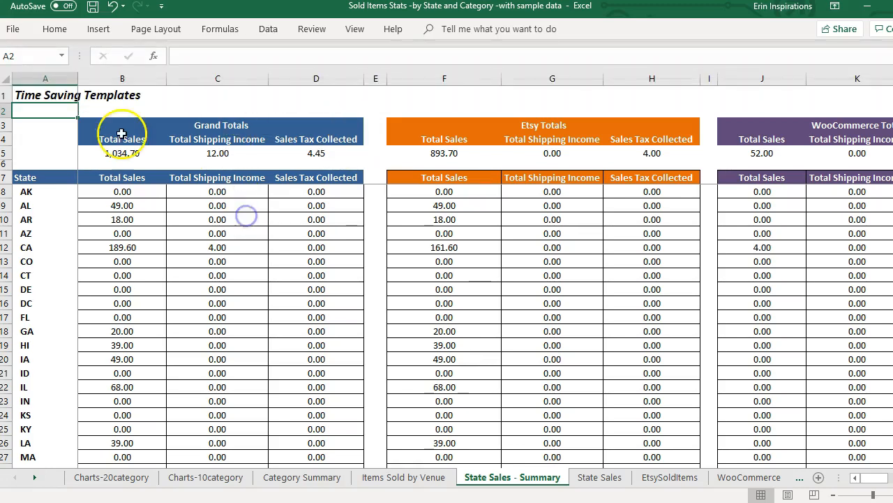
Scroll the state summary to confirm states through WY and the manual-entry rows
left_click(45, 140)
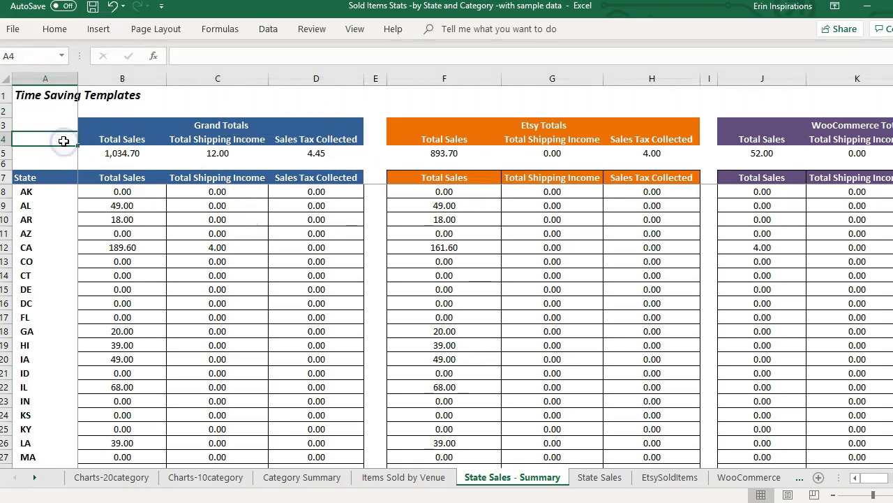
mouse_move(354, 343)
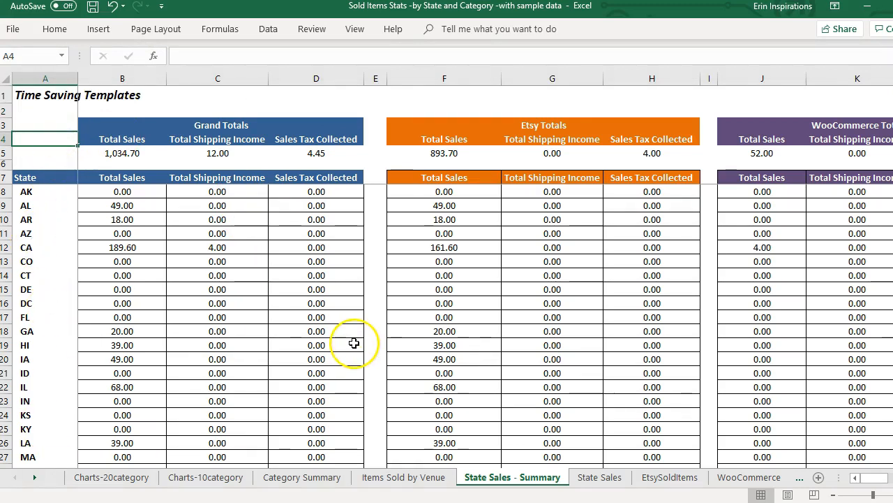
scroll("down", 3)
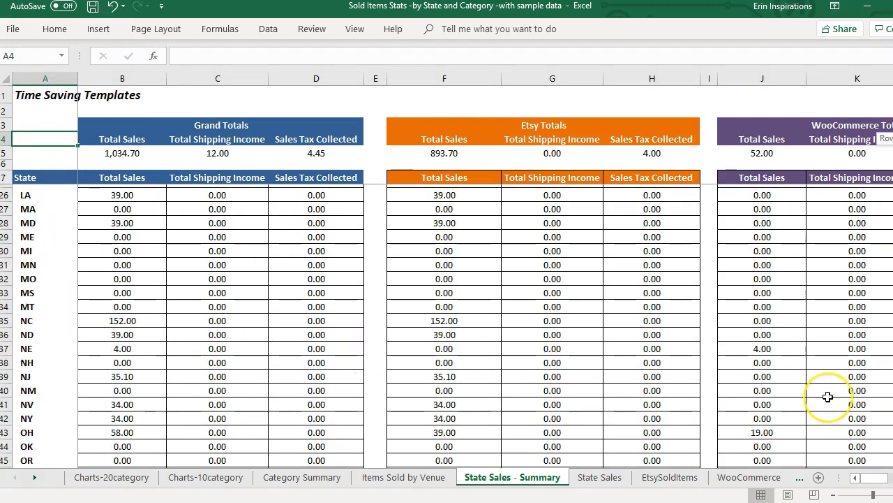
scroll("down", 3)
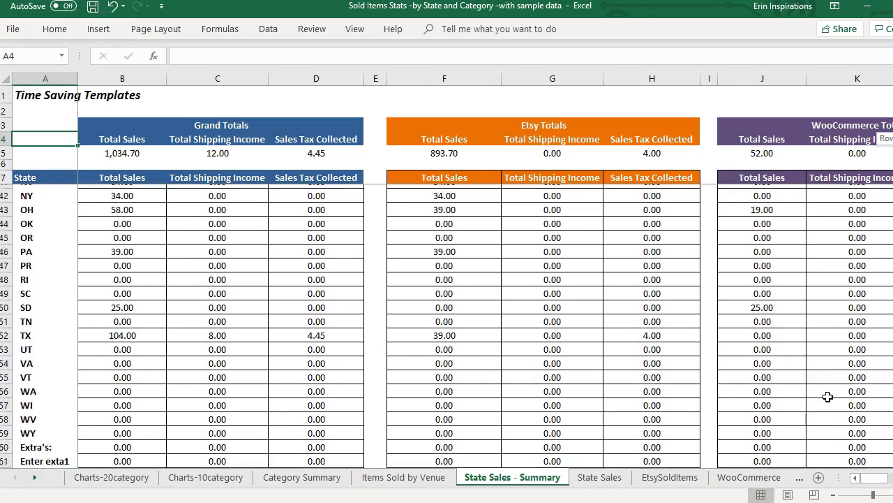
scroll("down", 3)
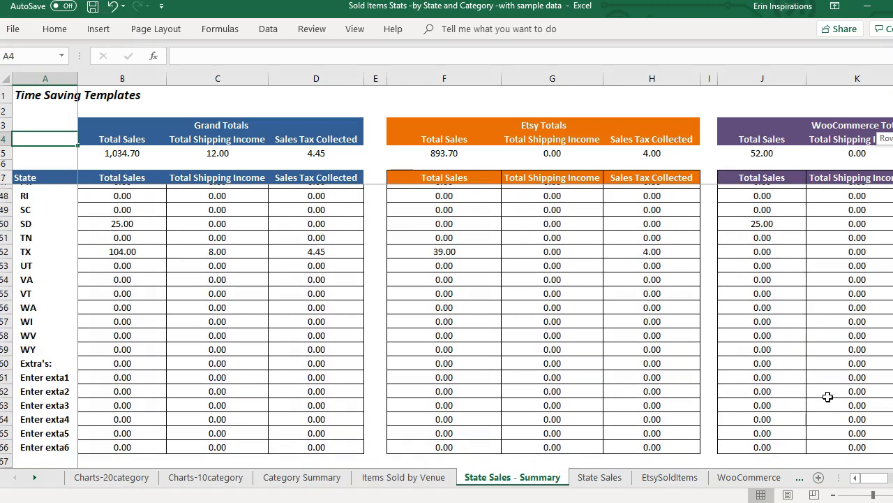
On the State Sales sheet, filter the Etsy report's Ship Country to Canada
left_click(600, 478)
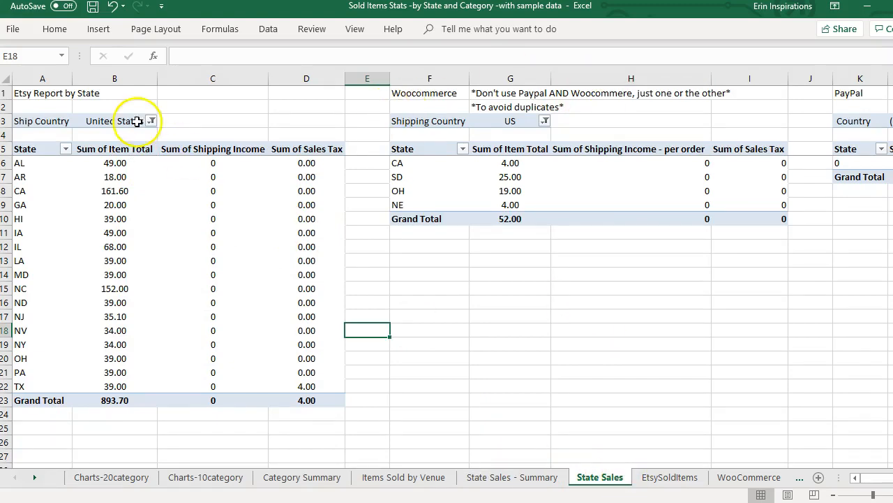
left_click(151, 120)
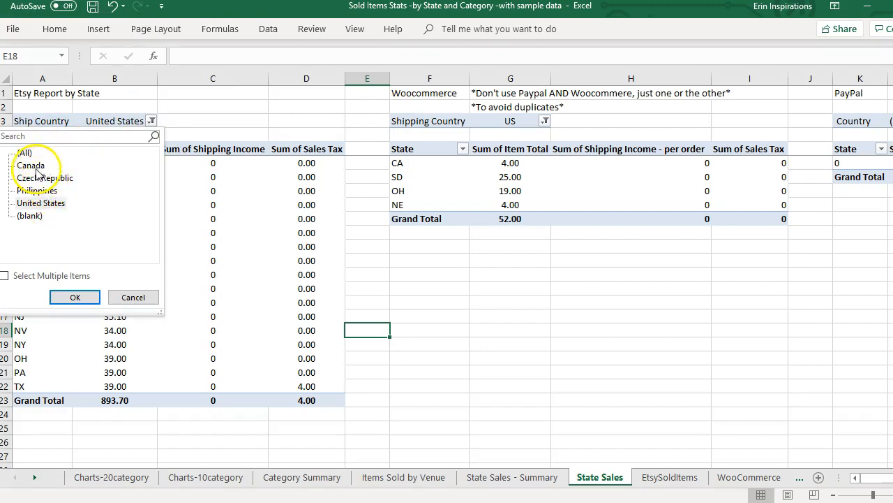
left_click(76, 295)
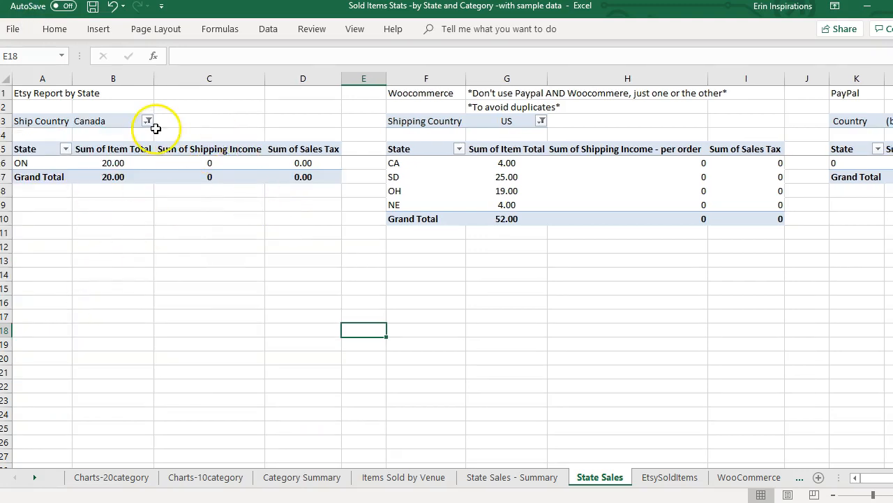
Refilter the Etsy report's Ship Country to Philippines, showing Metro Manila at 39.00
left_click(148, 120)
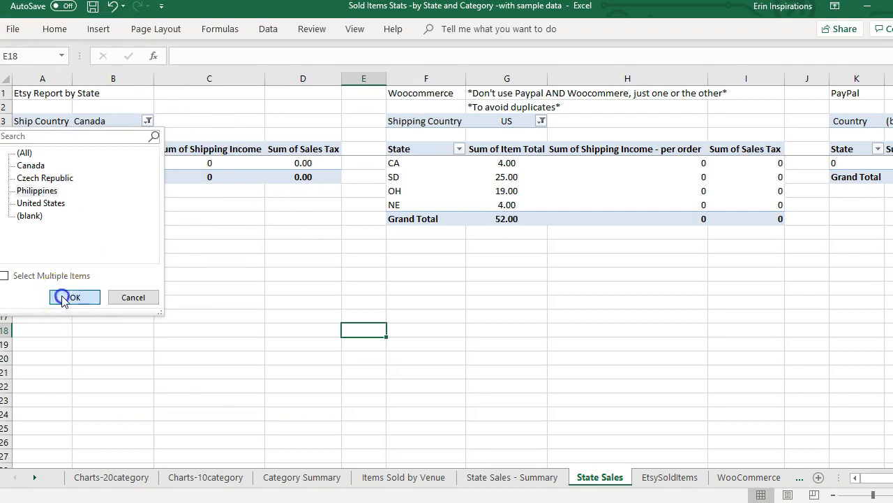
left_click(73, 296)
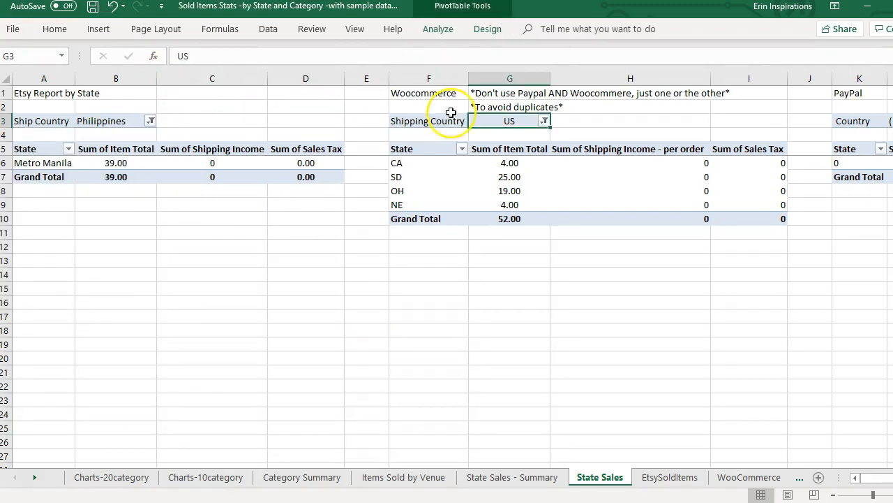